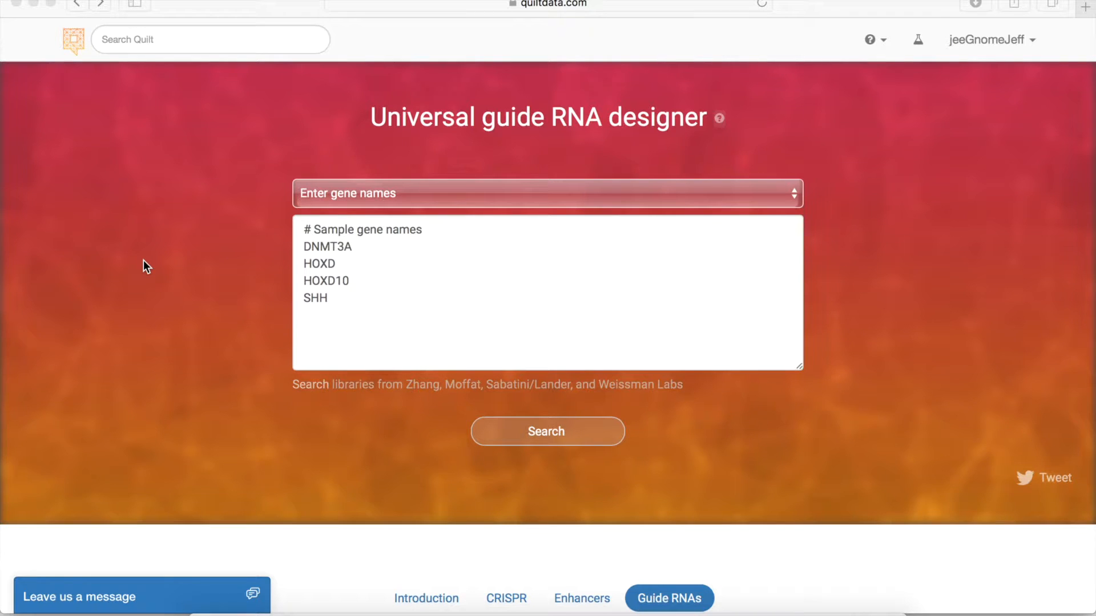
mouse_move(204, 252)
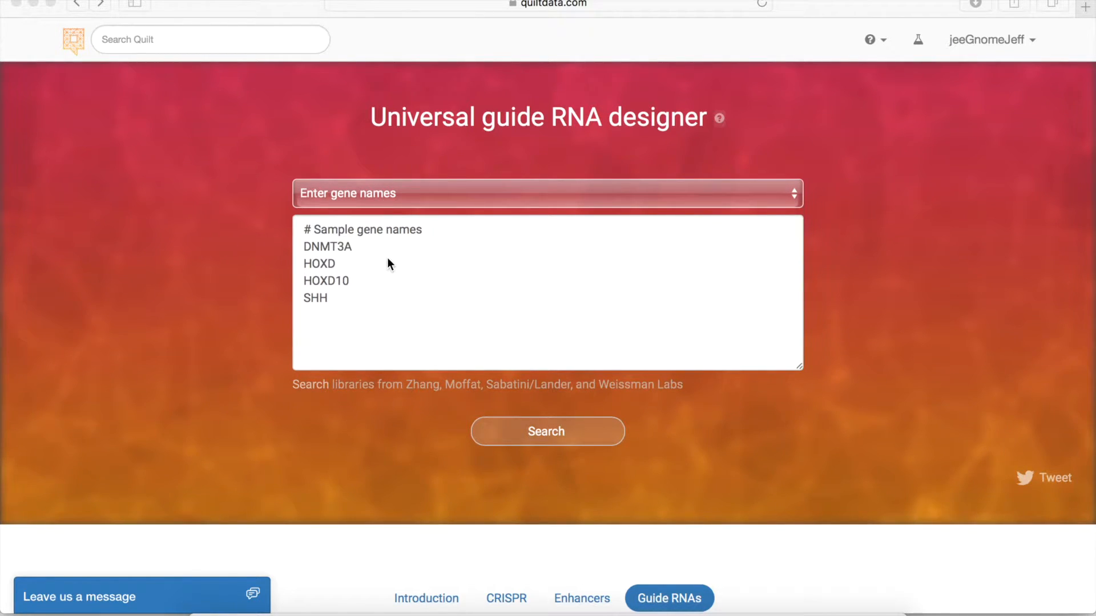
mouse_move(363, 257)
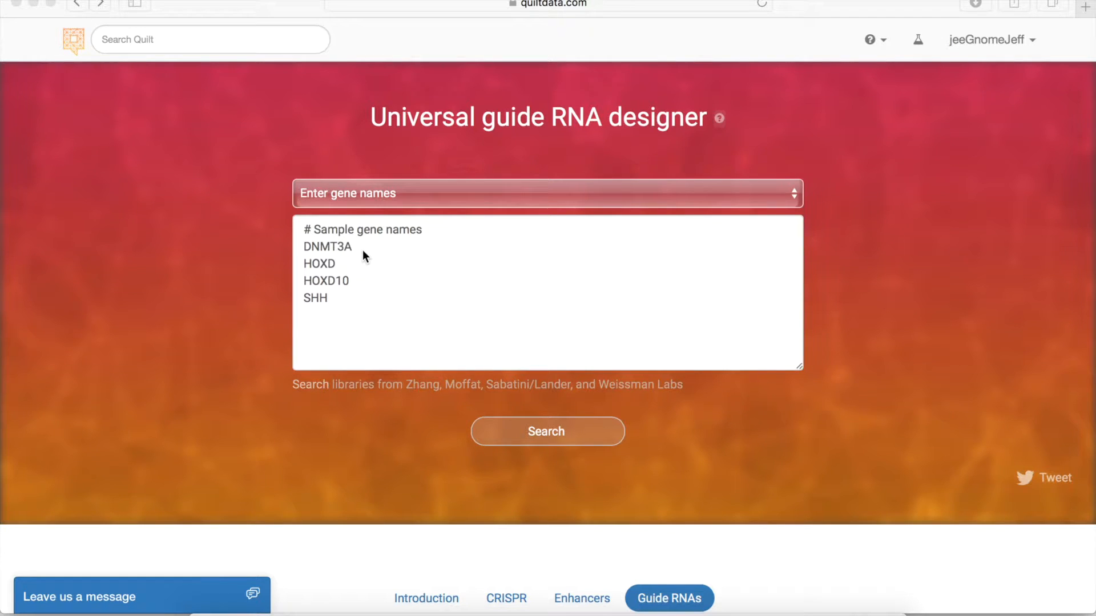
mouse_move(375, 280)
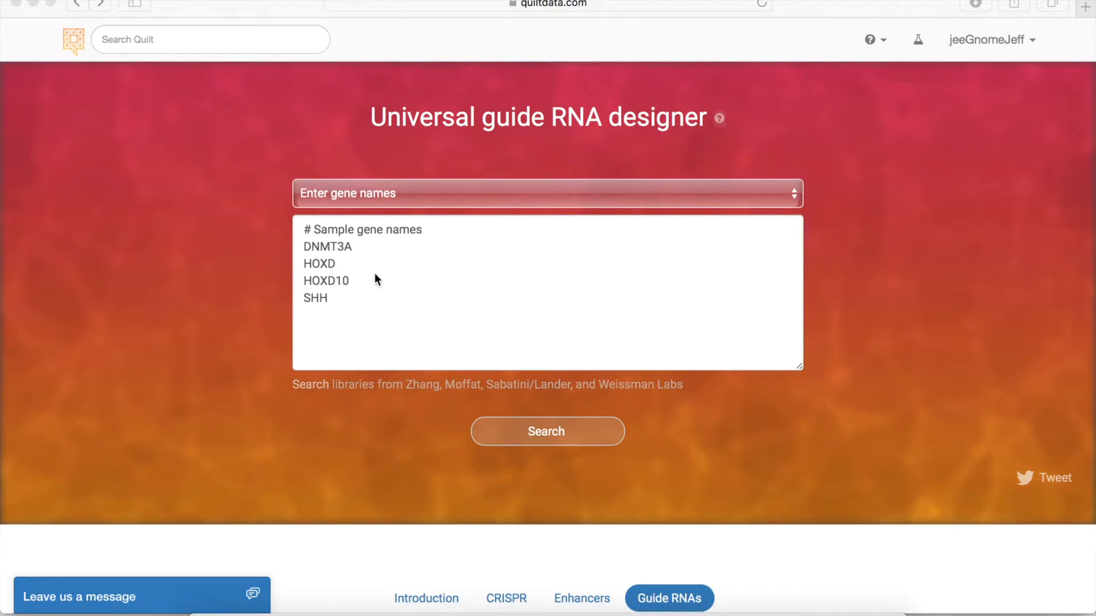
Step: Run the guide search for the sample genes and point out the CRISPRi and CRISPRa library rows
click(547, 431)
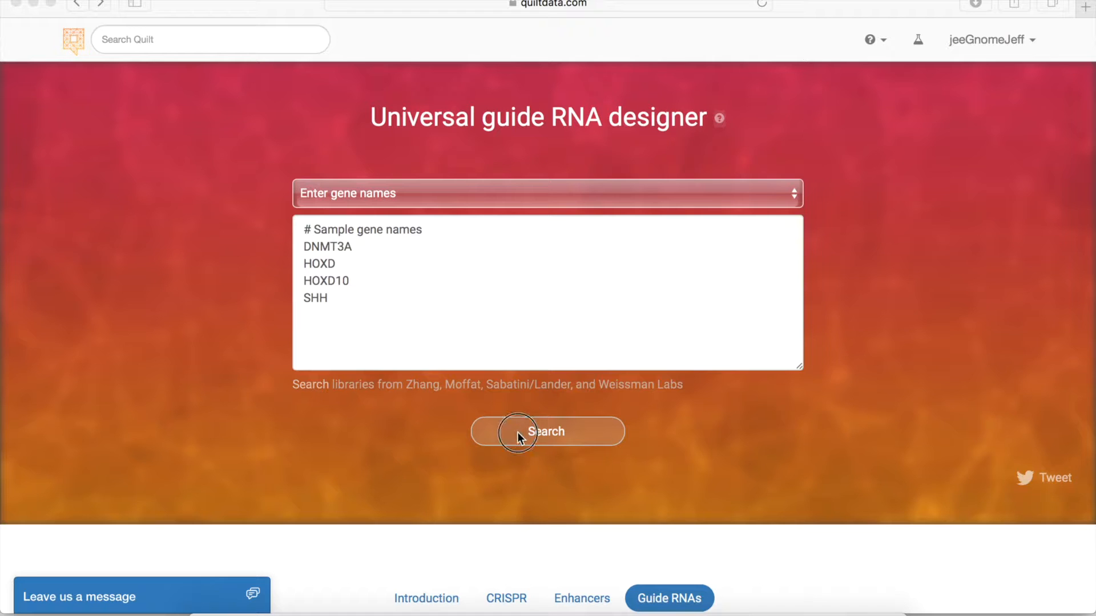
click(547, 431)
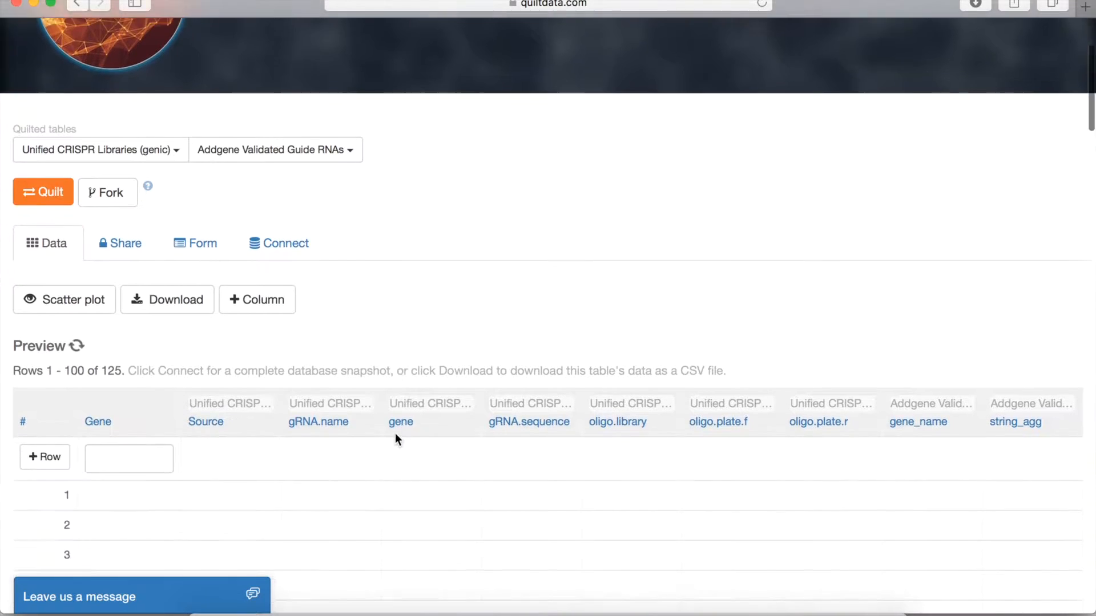
scroll(down, 3)
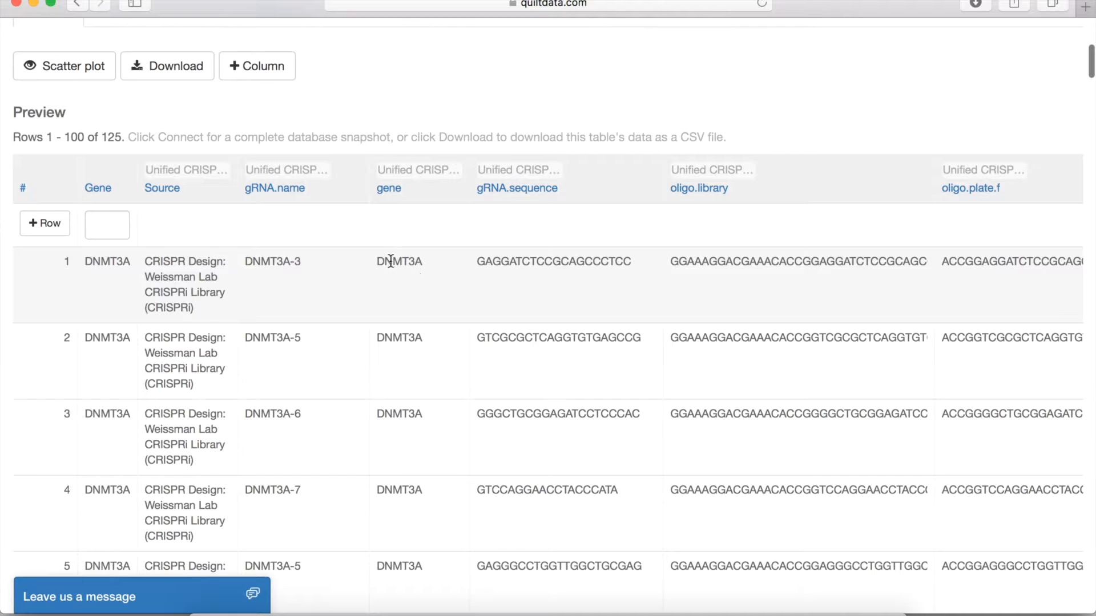
mouse_move(139, 309)
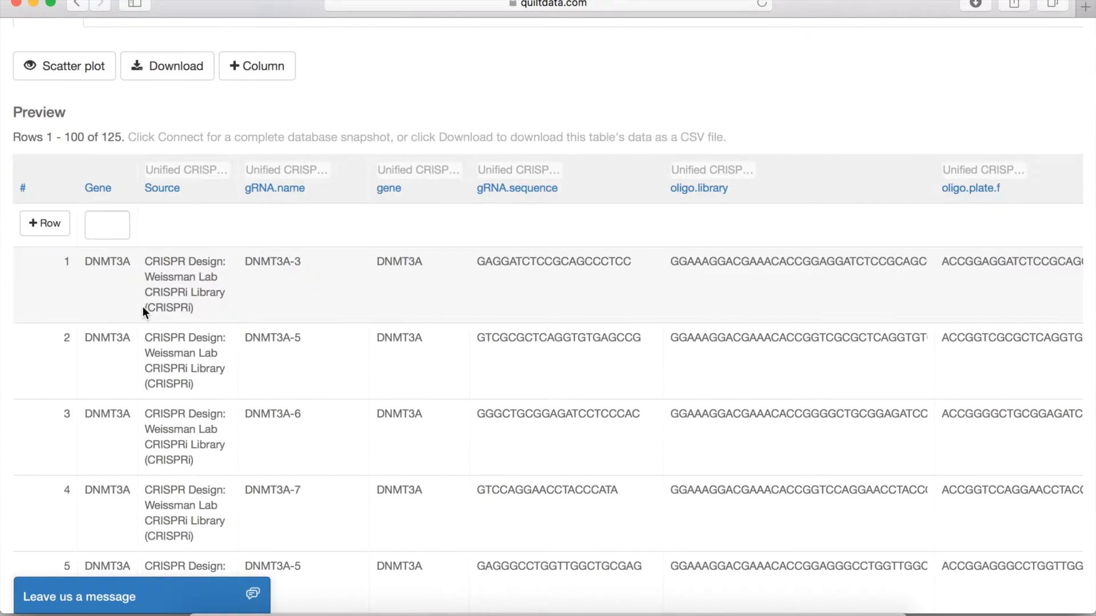
double_click(169, 307)
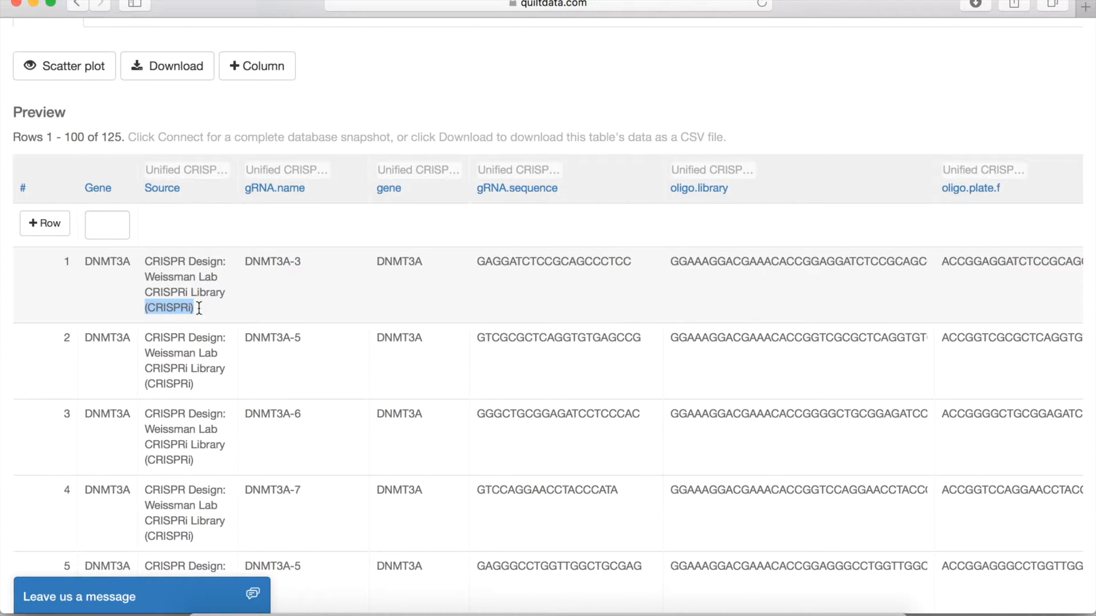
scroll(down, 3)
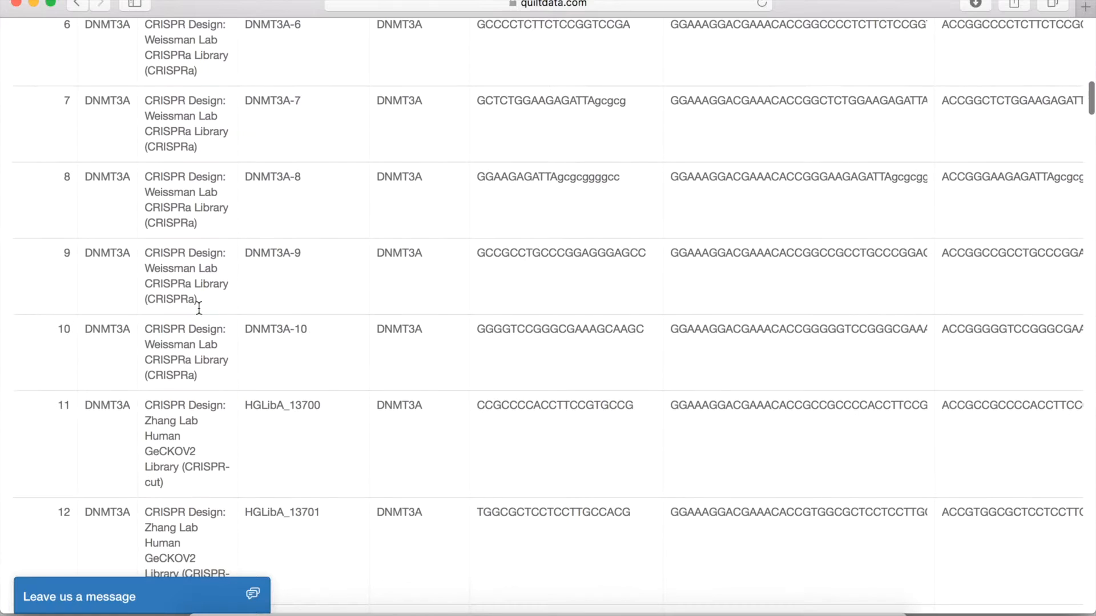
double_click(170, 299)
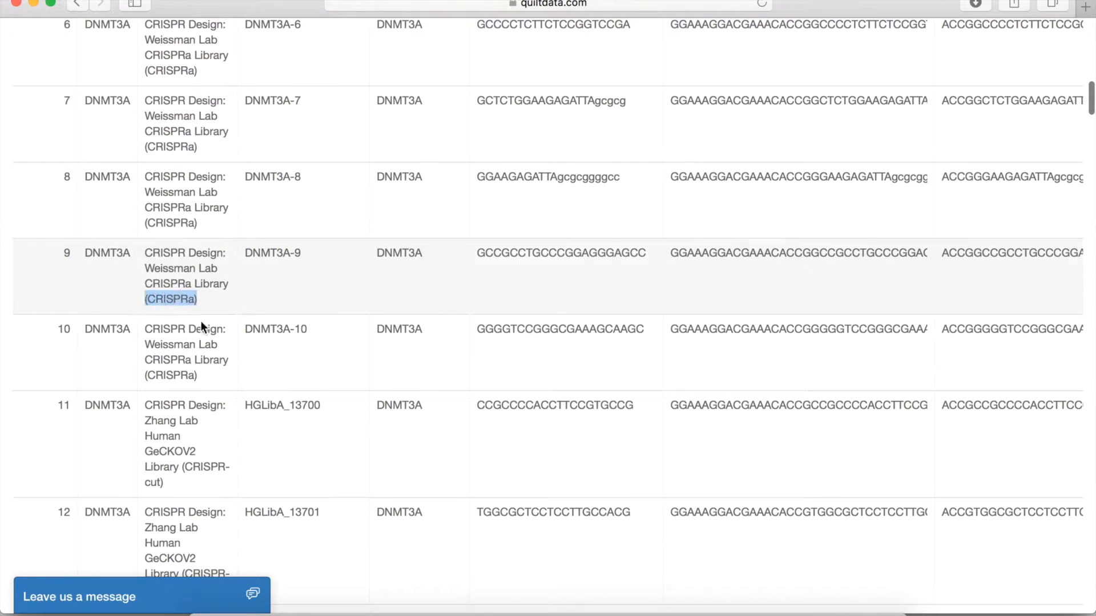
Step: Point out that HOXD has no guides and select the first guide's gRNA sequence
scroll(down, 3)
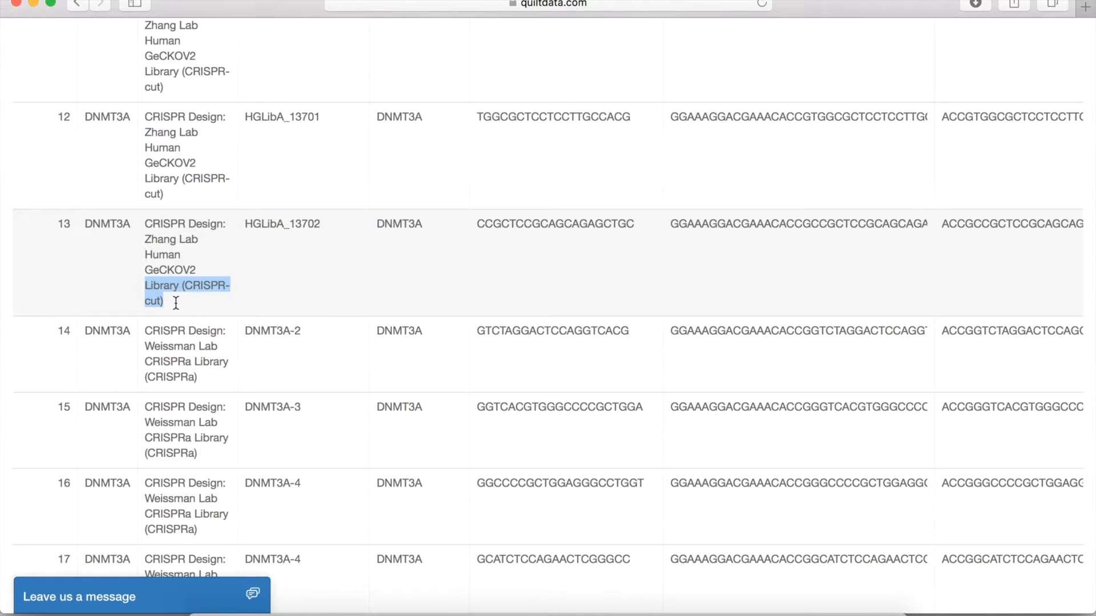
scroll(down, 3)
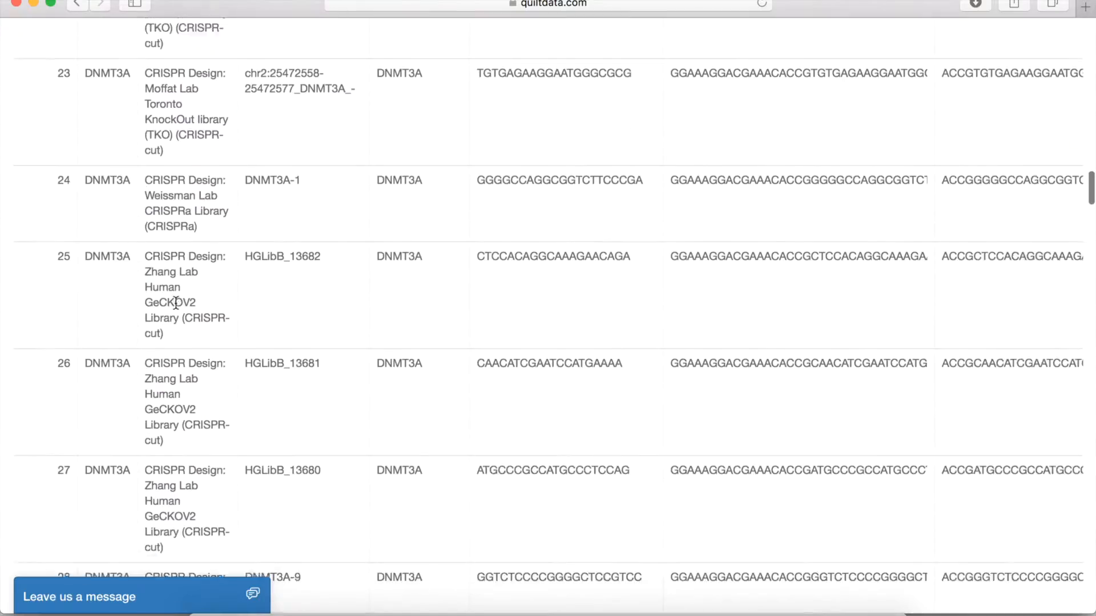
scroll(down, 3)
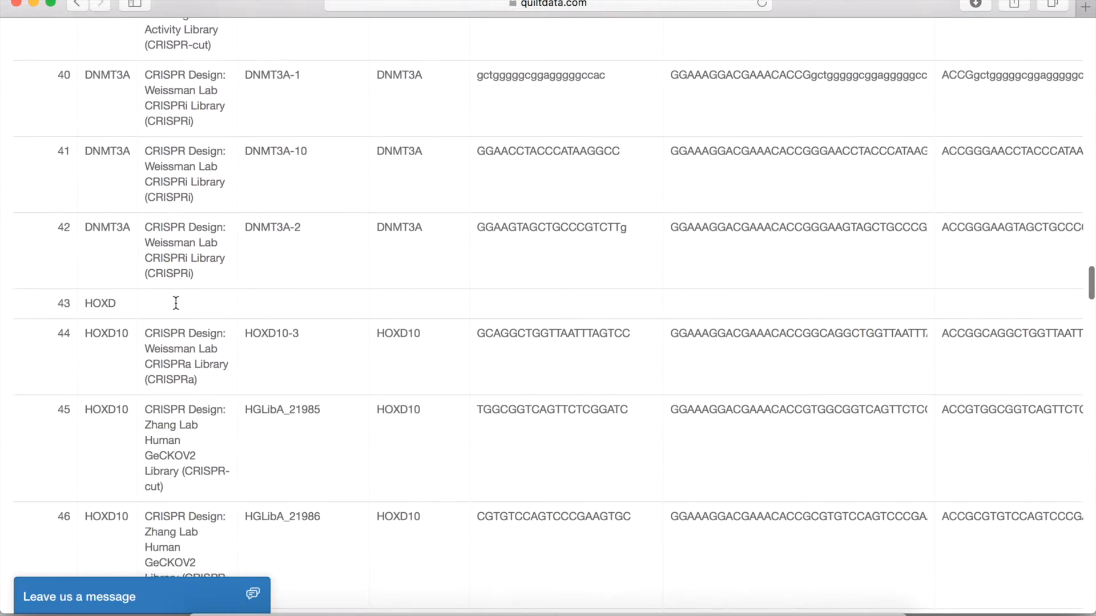
double_click(99, 304)
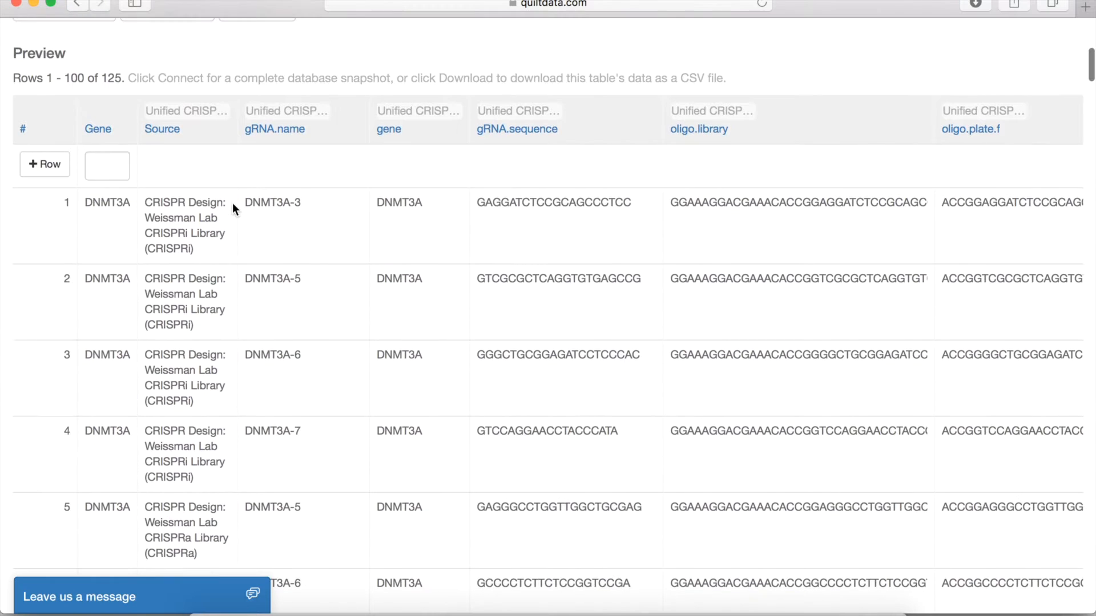
mouse_move(597, 185)
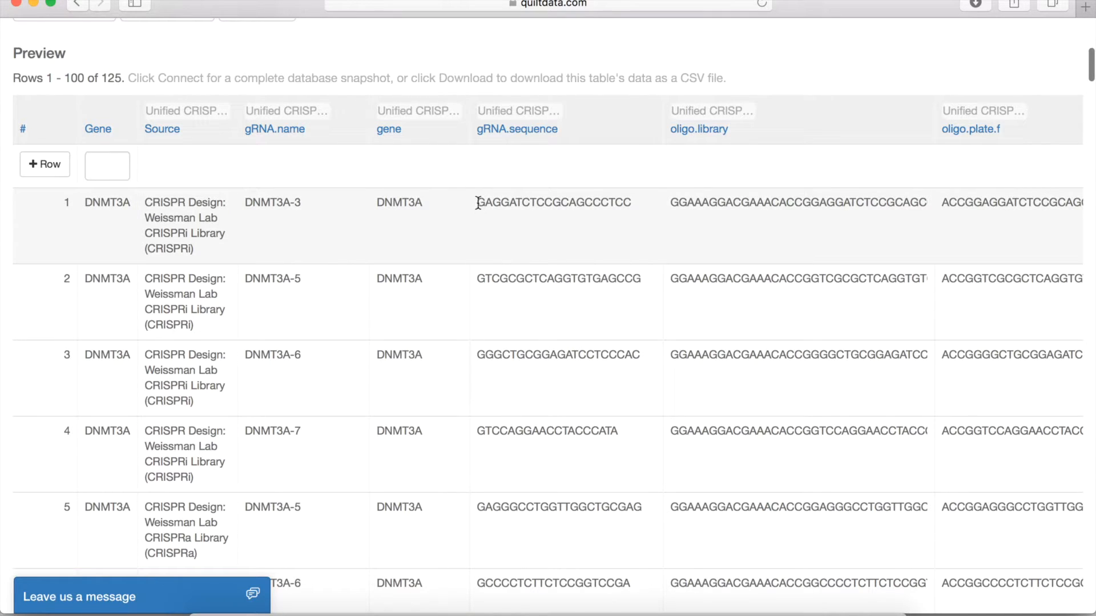
double_click(552, 202)
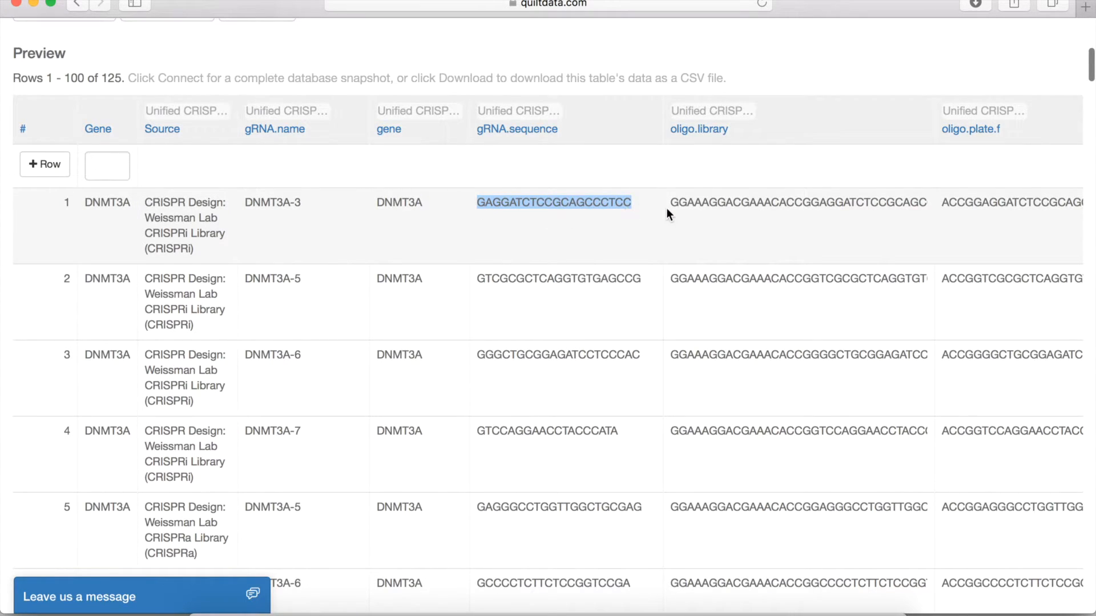
scroll(right, 3)
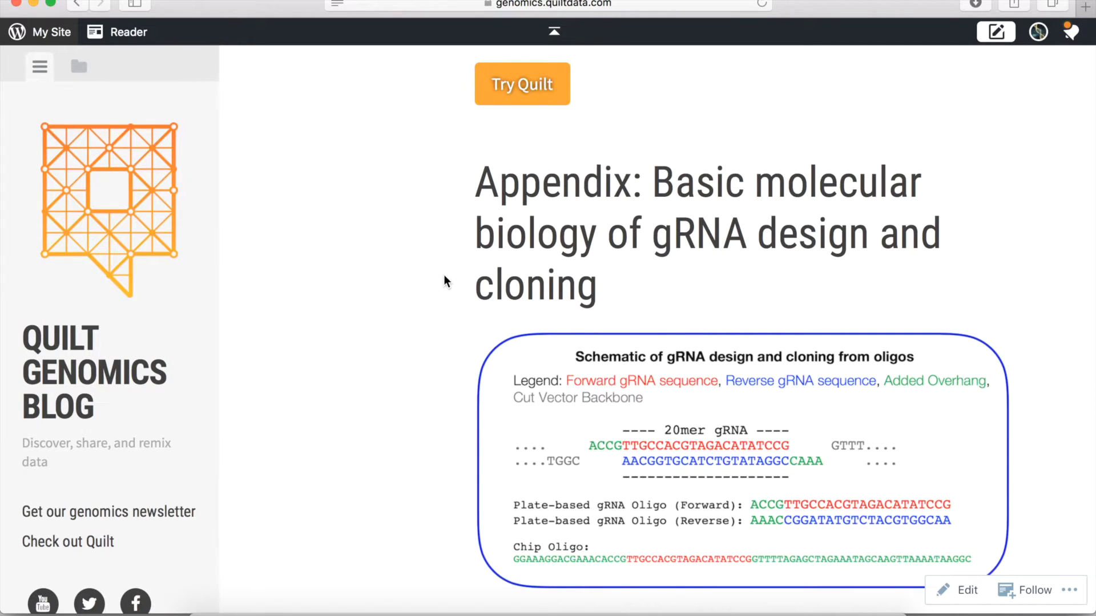
mouse_move(422, 269)
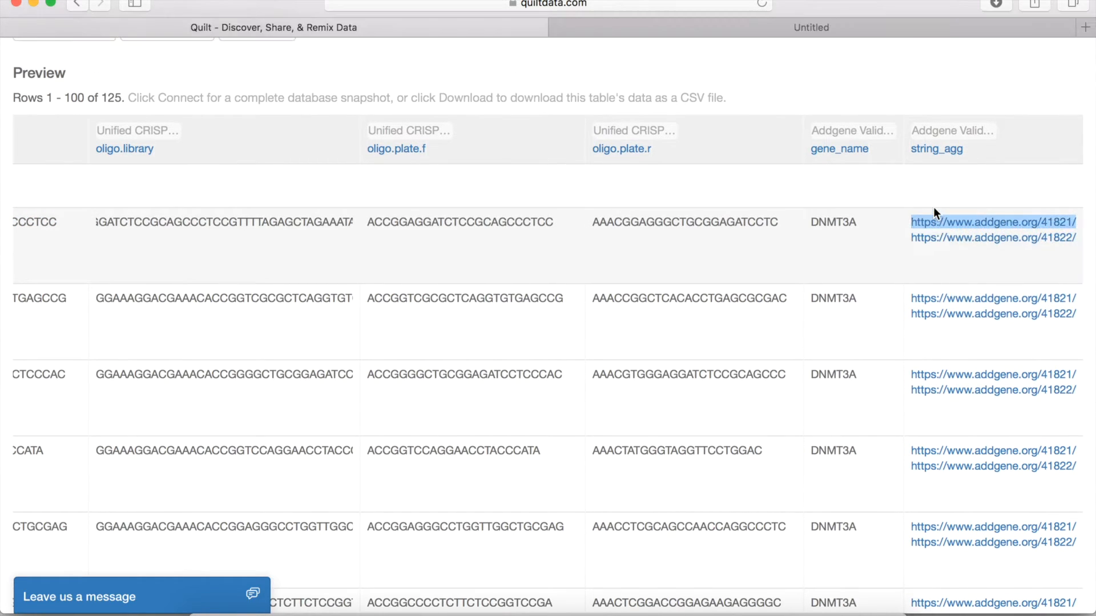
Step: Follow the first guide's addgene.org plasmid link from the results table
click(992, 222)
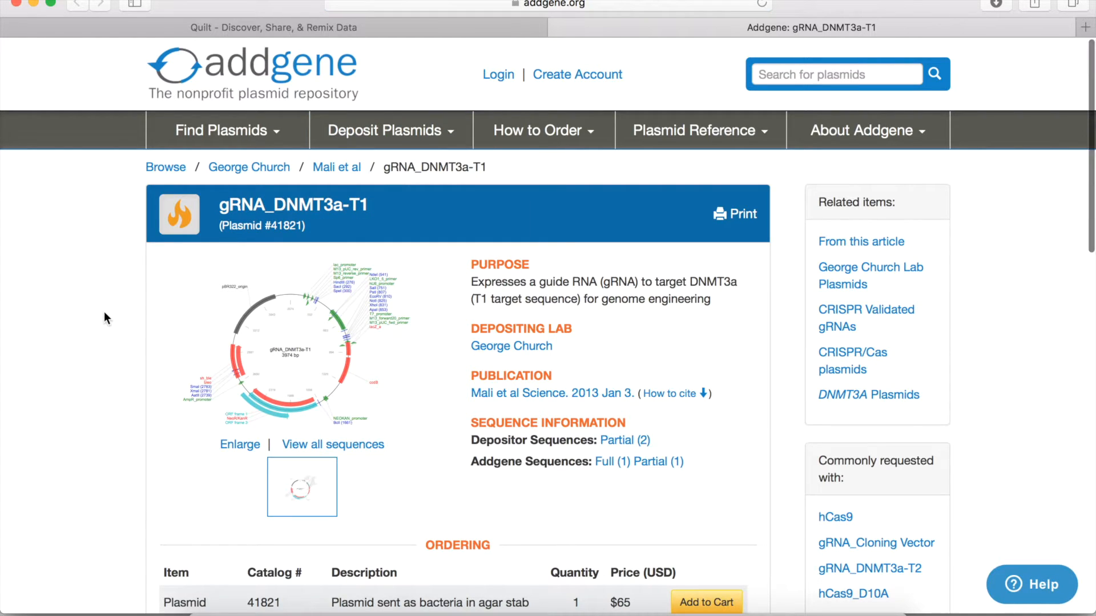
Step: Bring the $65 Ordering section of Addgene plasmid 41821 into view
scroll(down, 3)
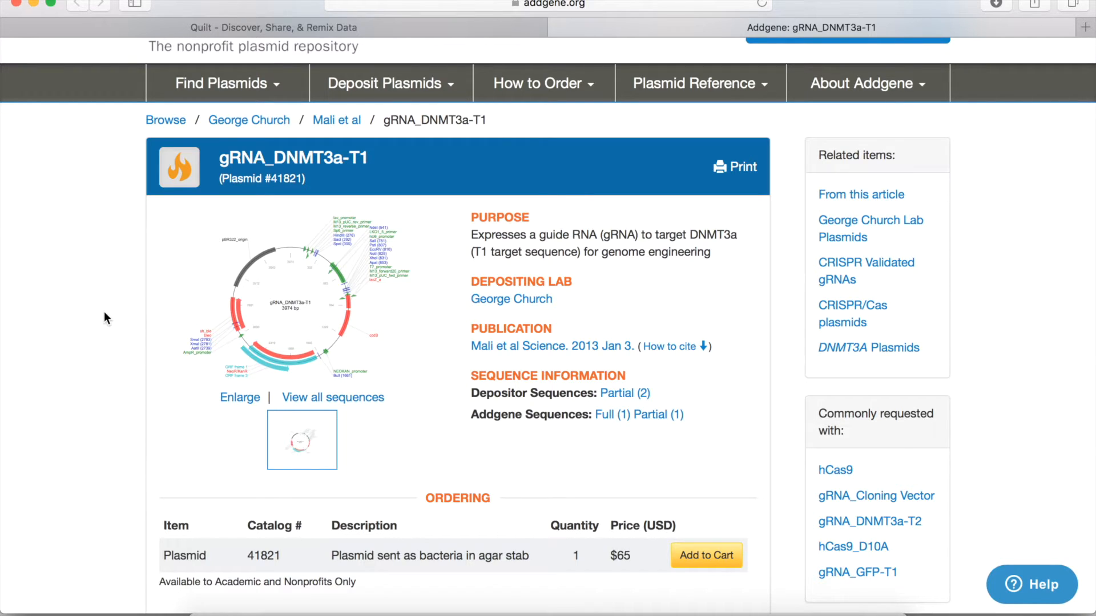
mouse_move(349, 234)
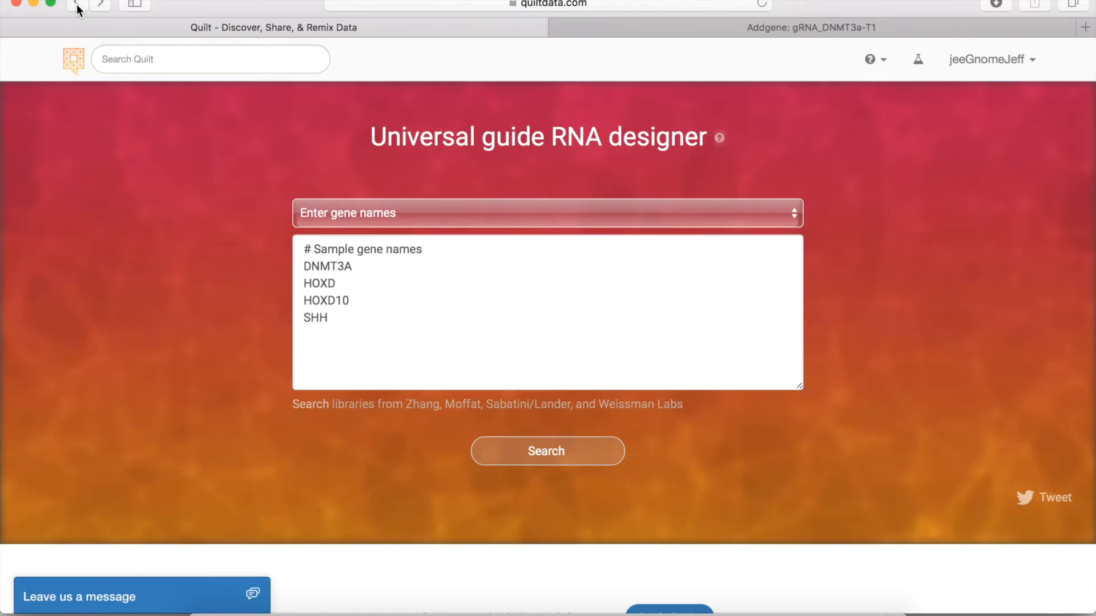
Step: Switch the designer input to genomic locations and follow the intergenic CRISPR library link
click(546, 213)
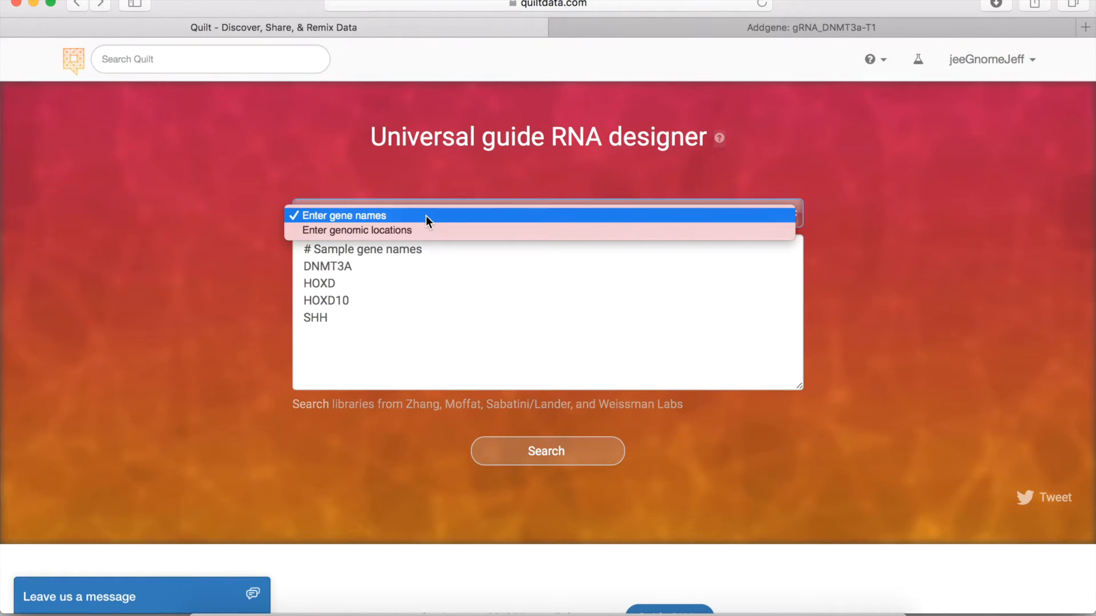
click(358, 230)
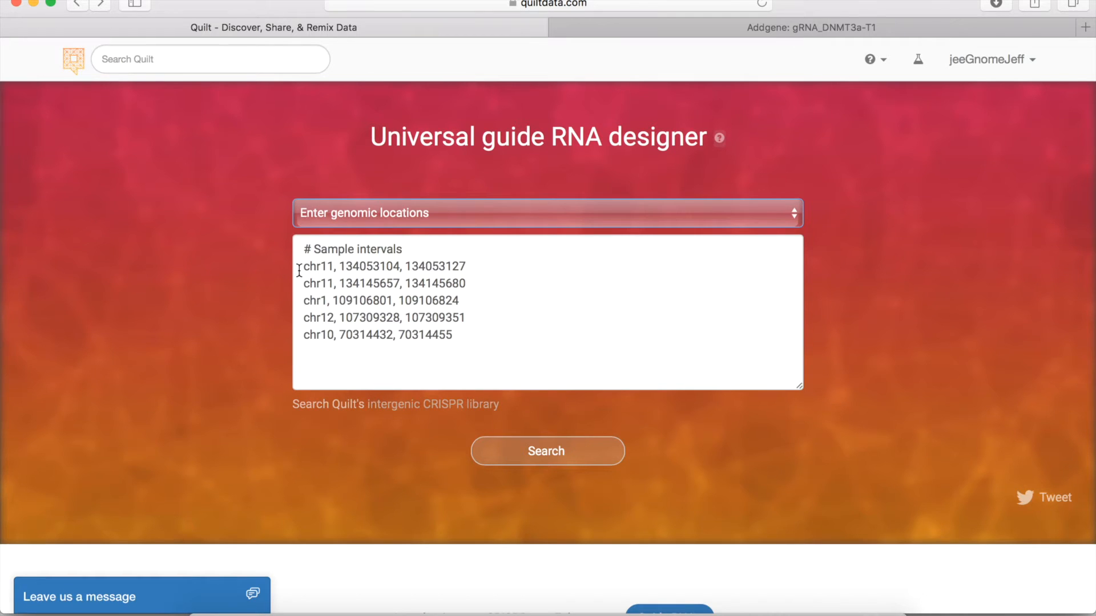
mouse_move(349, 438)
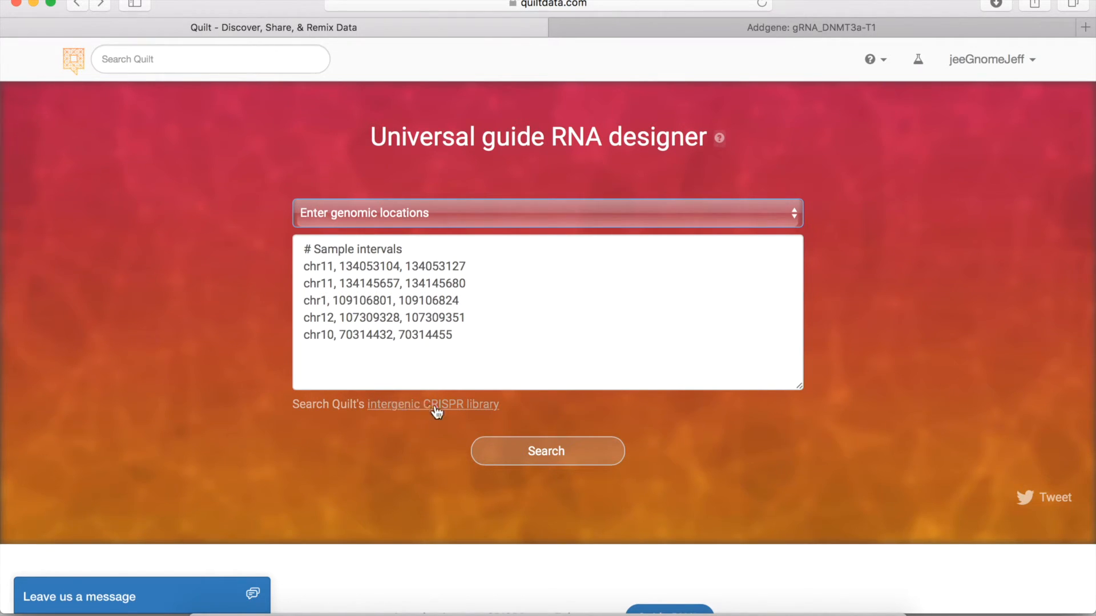
click(432, 404)
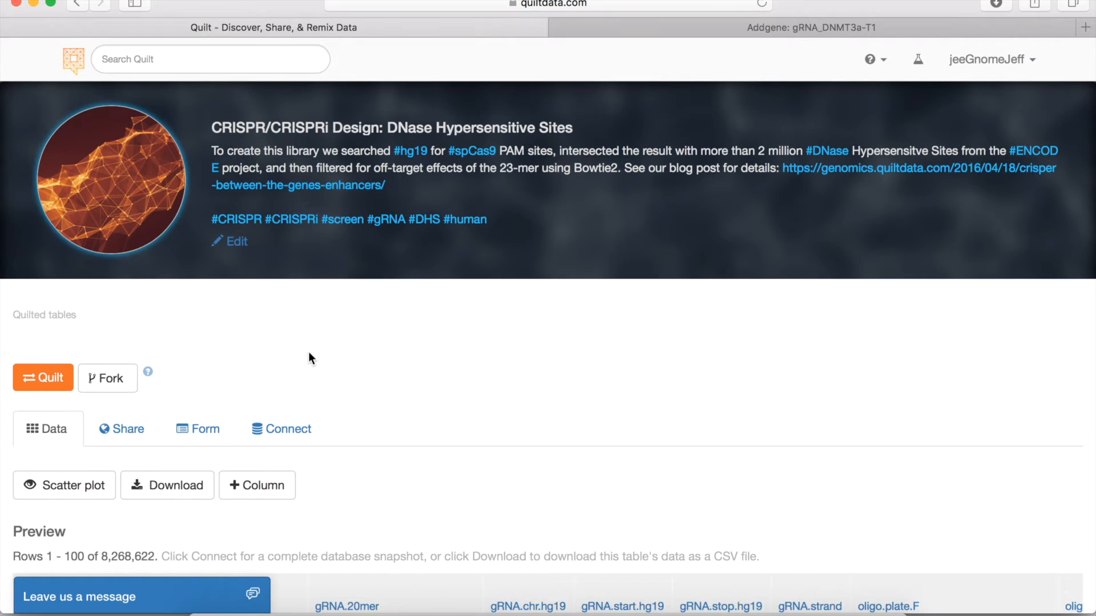
mouse_move(310, 362)
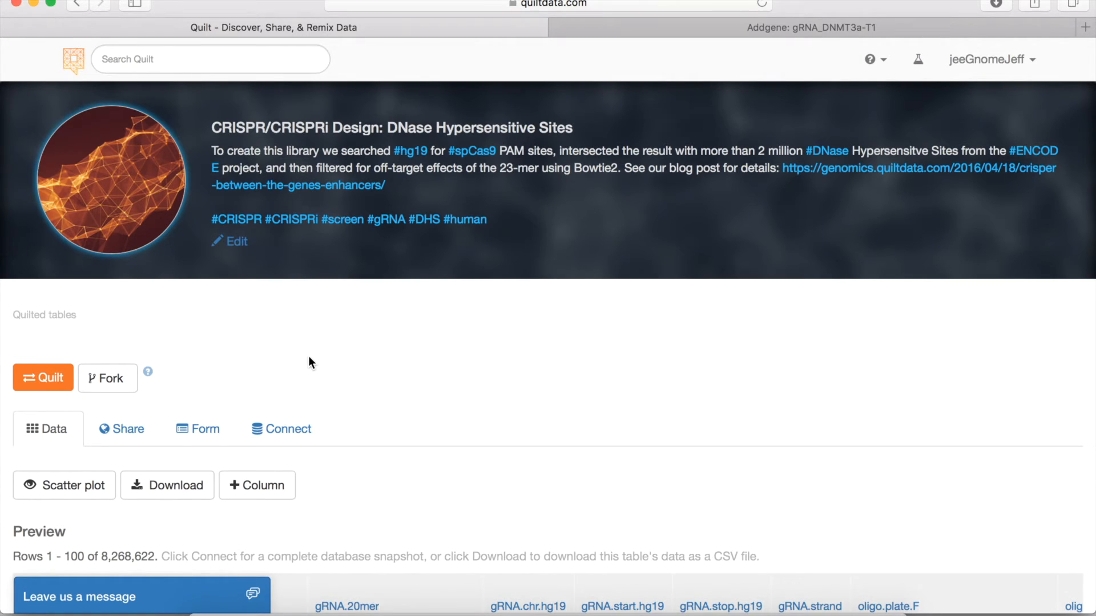
mouse_move(332, 275)
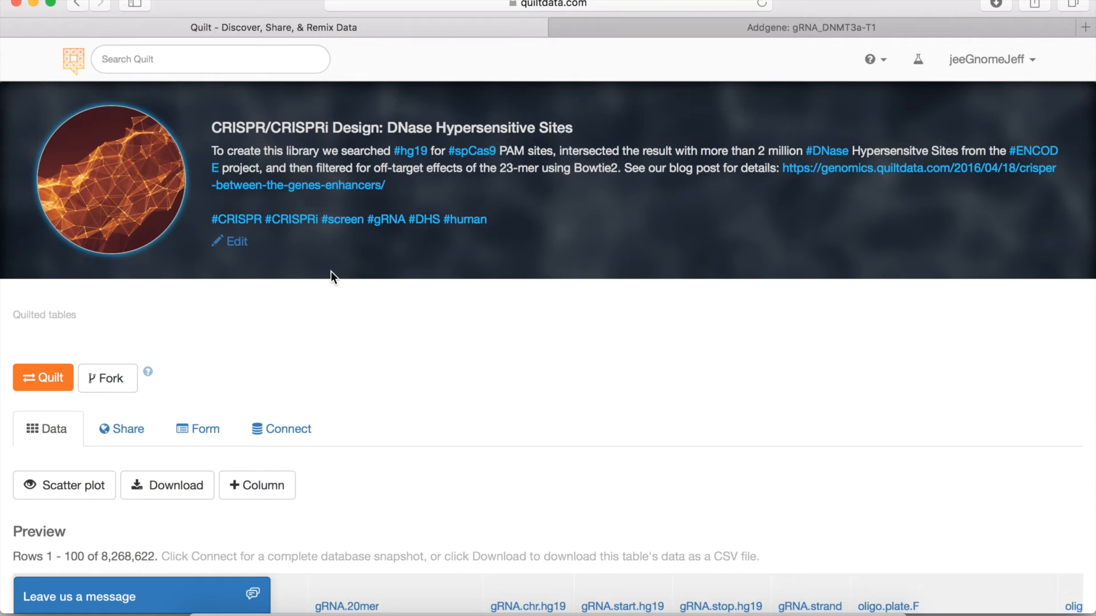
Step: Scroll the DNase Hypersensitive Sites library page down to its 8,268,622-row preview table
scroll(down, 3)
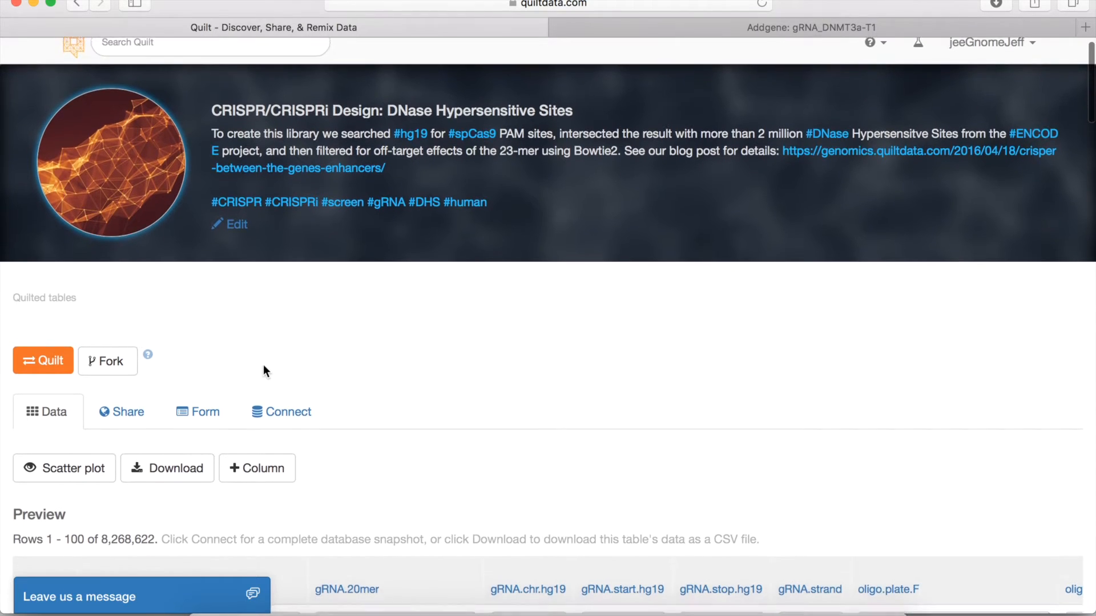
scroll(down, 3)
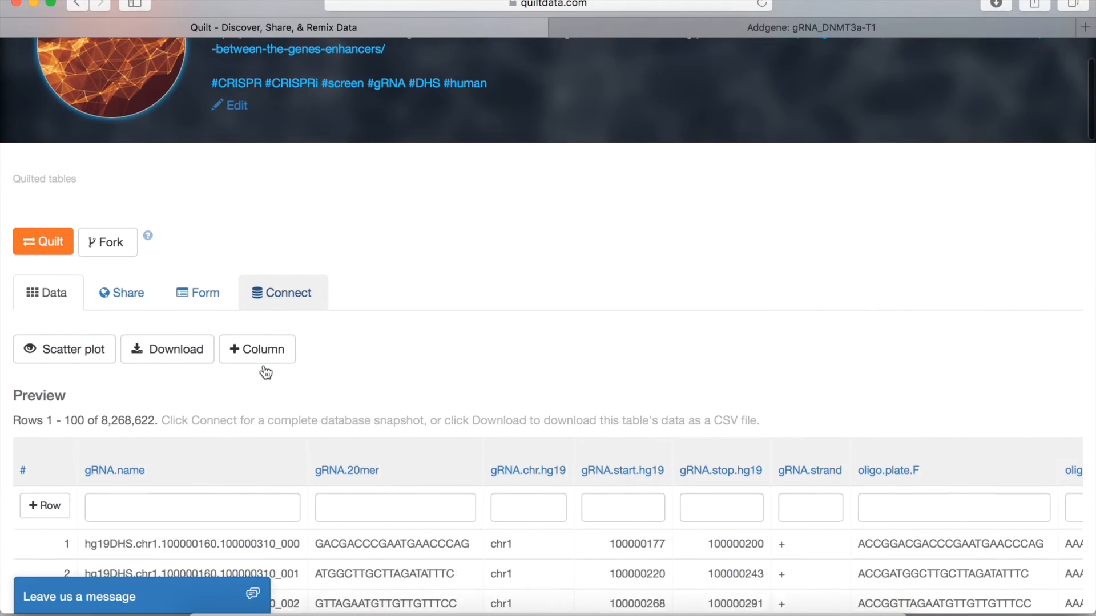
scroll(down, 3)
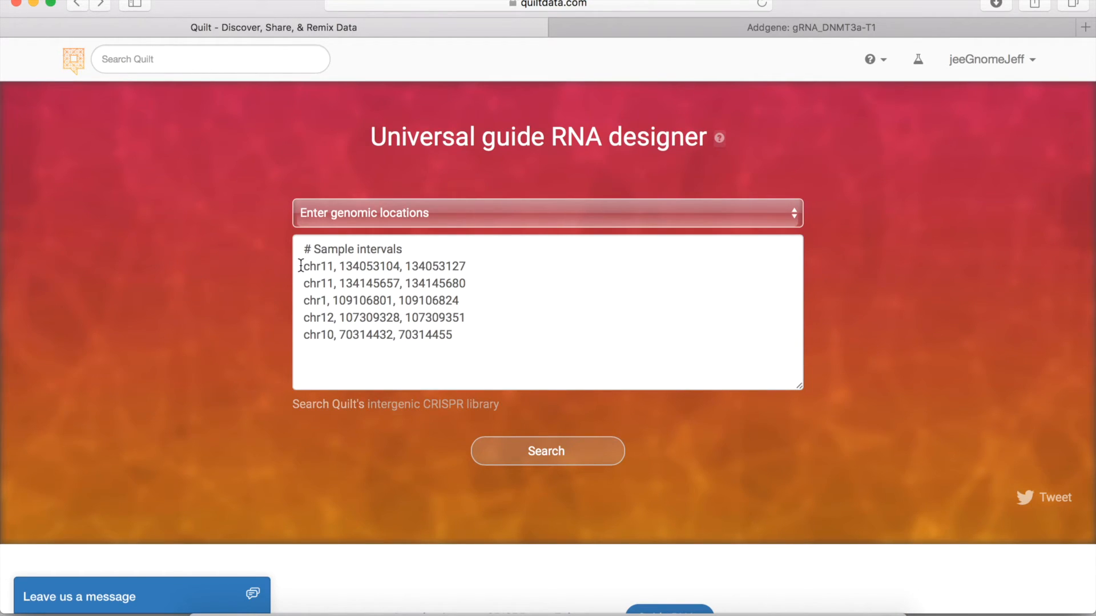
mouse_move(494, 267)
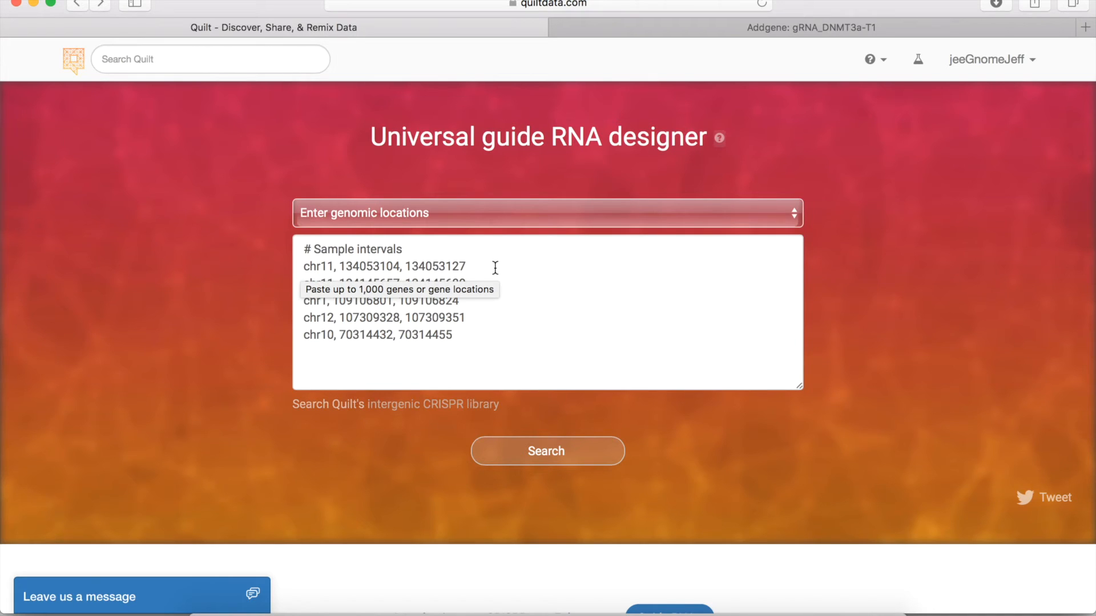
mouse_move(427, 399)
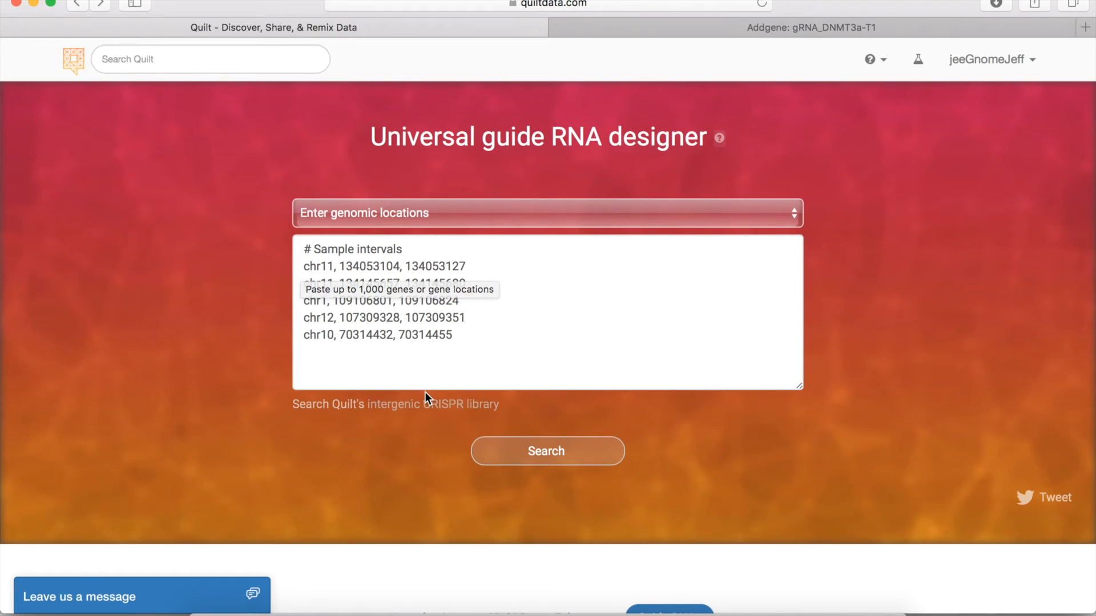
mouse_move(215, 392)
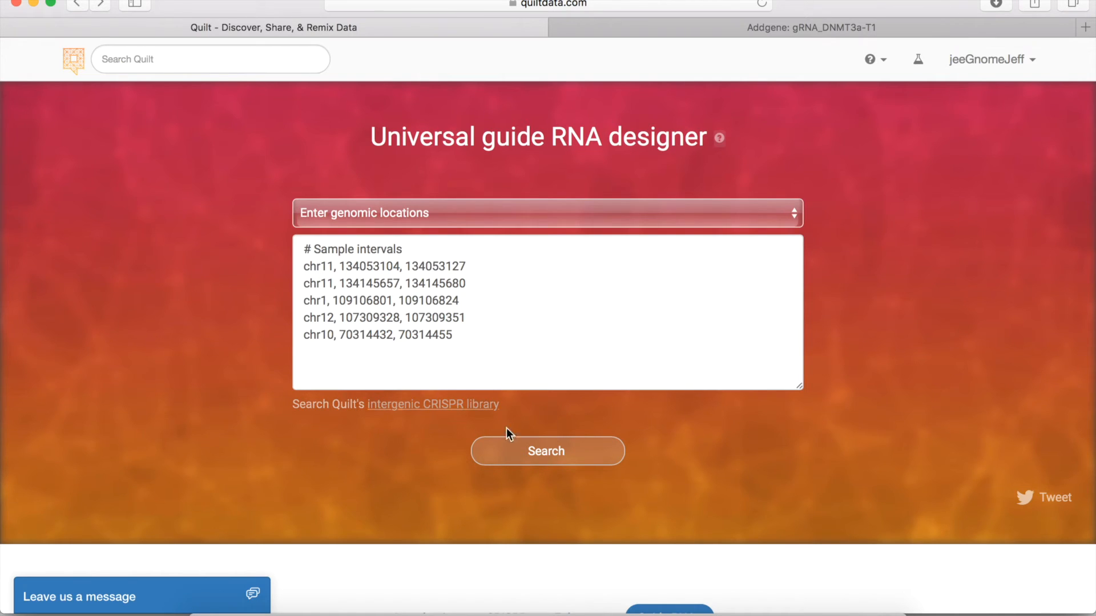
Step: Run the guide RNA search for the five sample genomic intervals
click(547, 451)
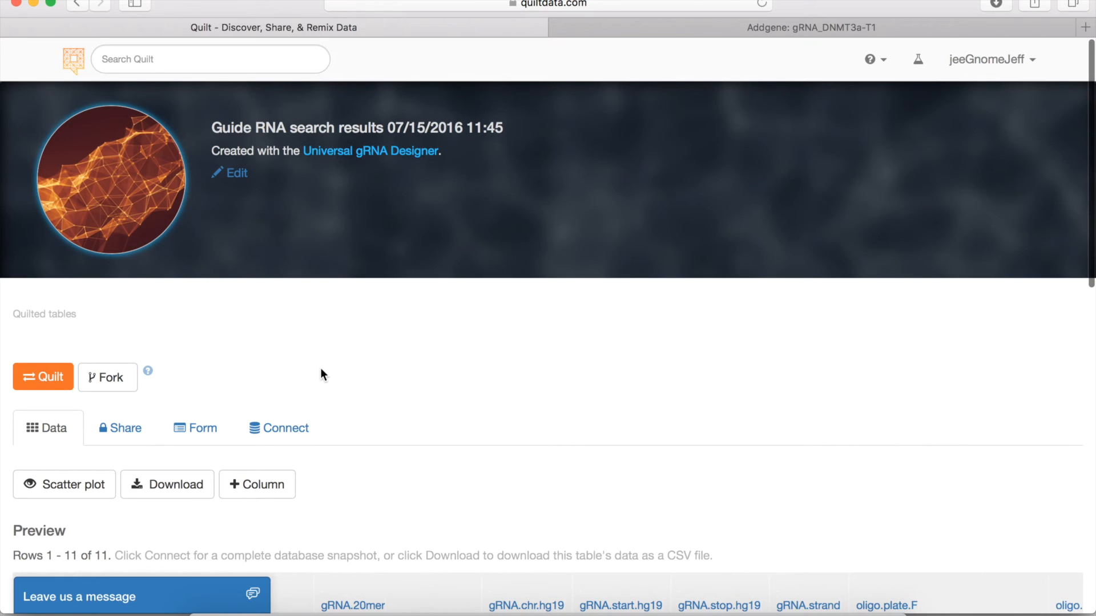
Step: Browse the 11 interval guides' sequences, hg19 coordinates, strands and plate oligos
scroll(down, 3)
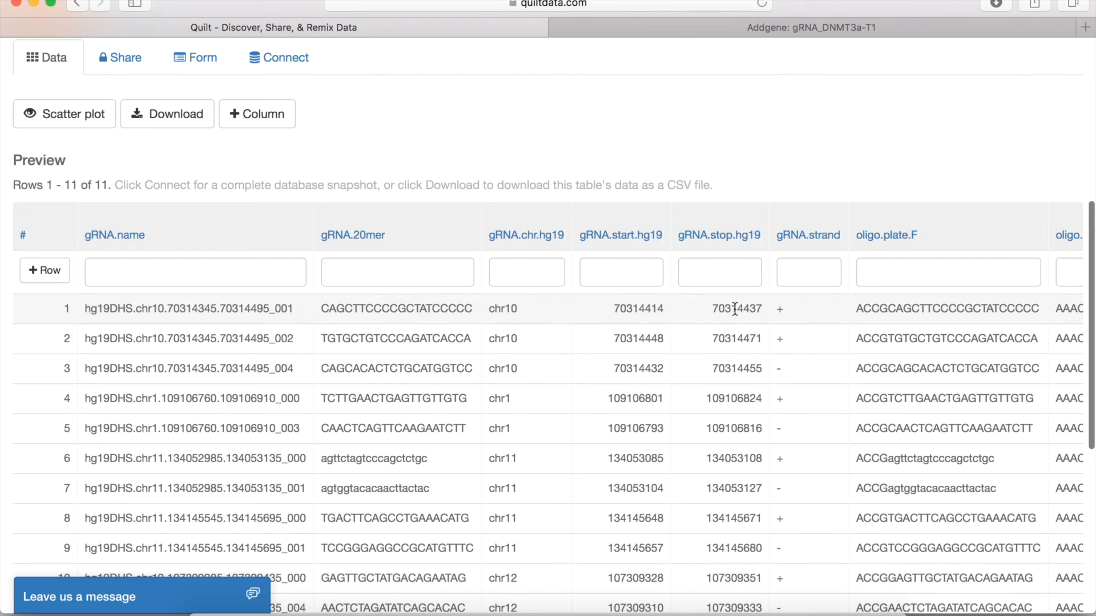
mouse_move(818, 318)
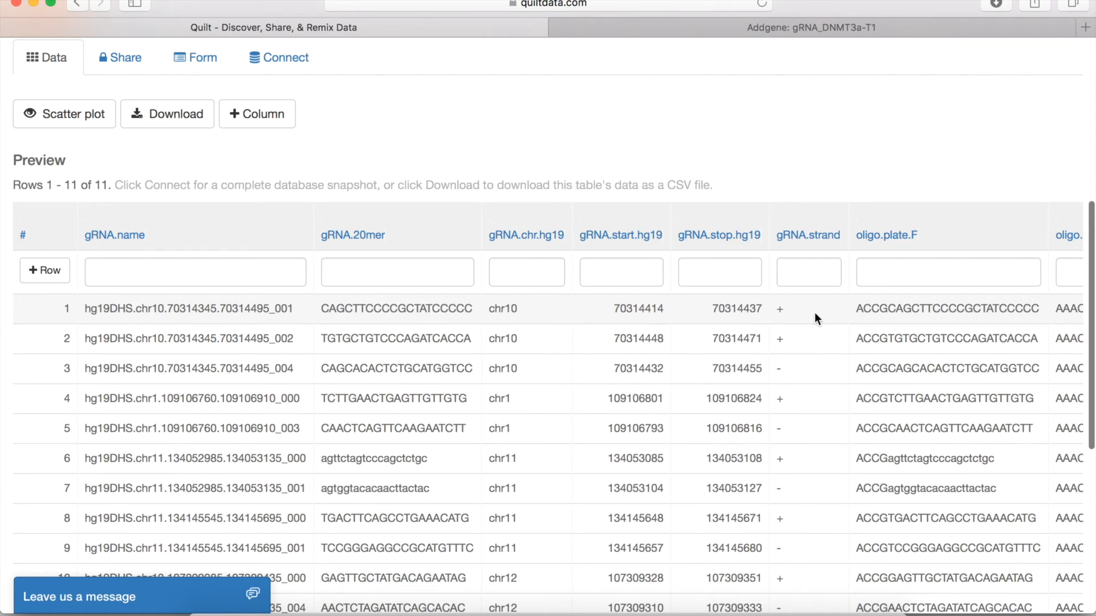
scroll(right, 3)
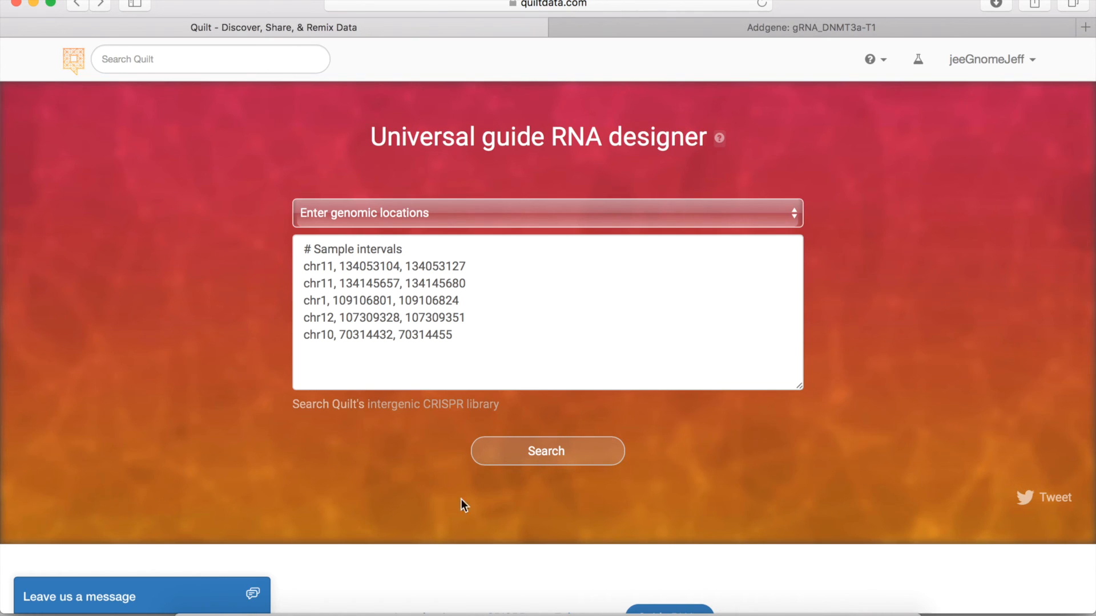
mouse_move(1008, 486)
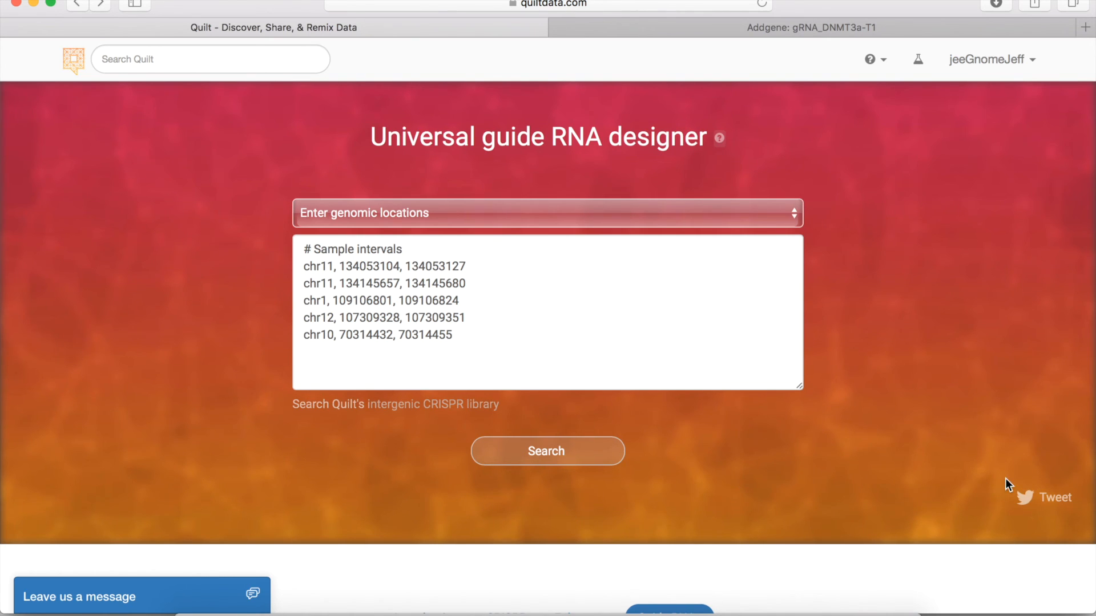
mouse_move(1054, 502)
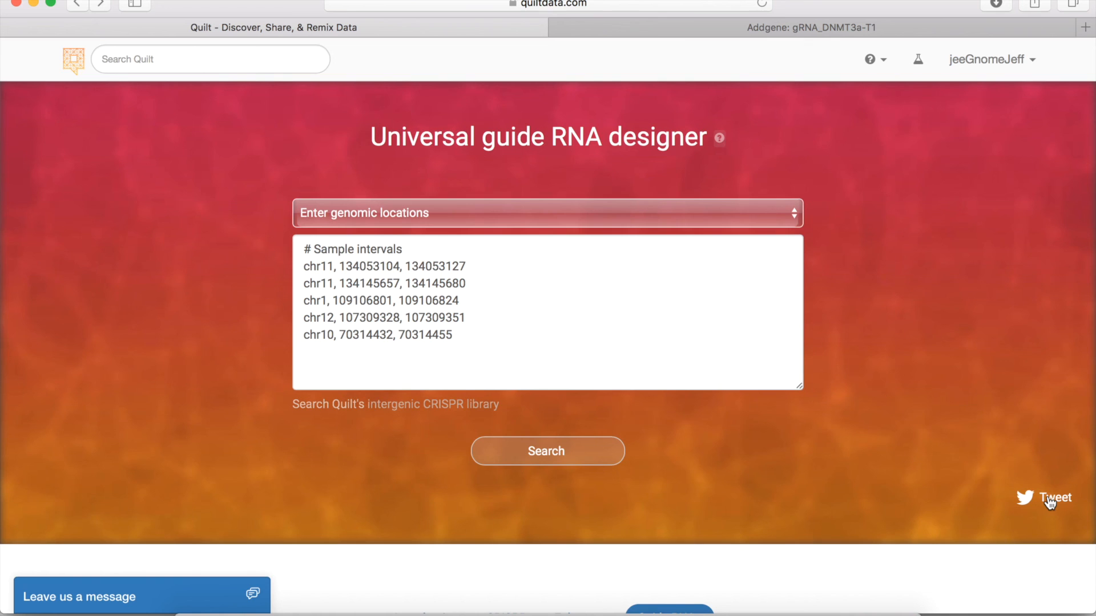
mouse_move(898, 338)
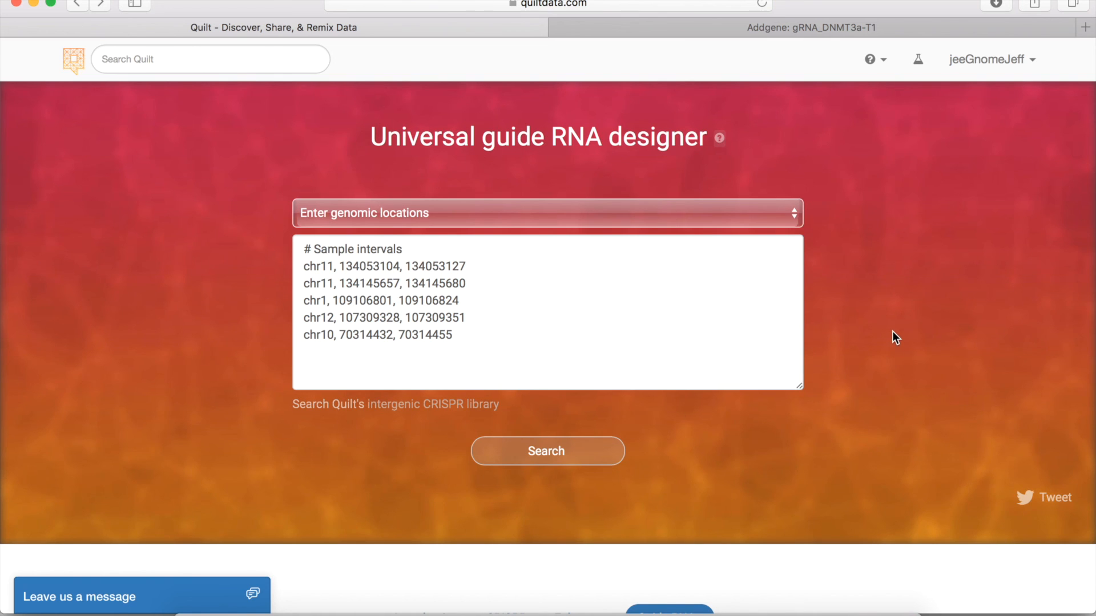